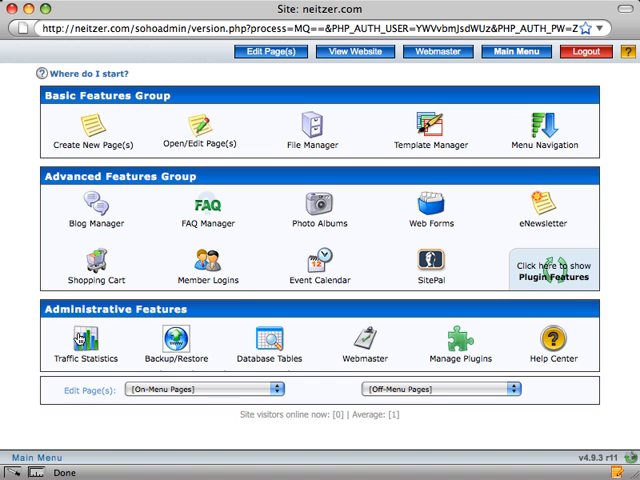
mouse_move(83, 139)
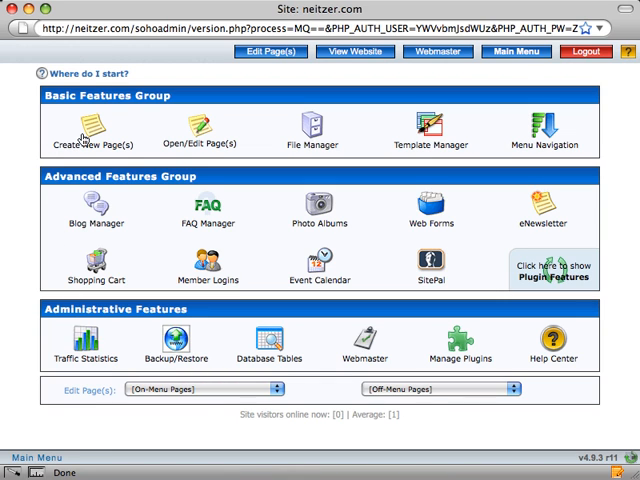
Open the Create New Page(s) form from the Basic Features group
click(85, 125)
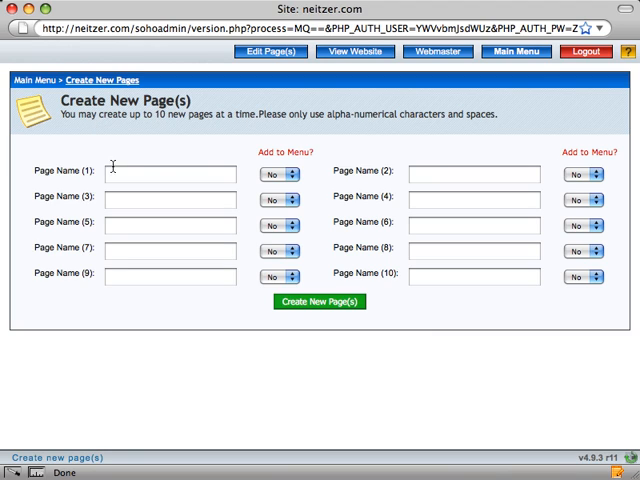
Enter Music, Clients and Contact Me as the first three page names
click(170, 174)
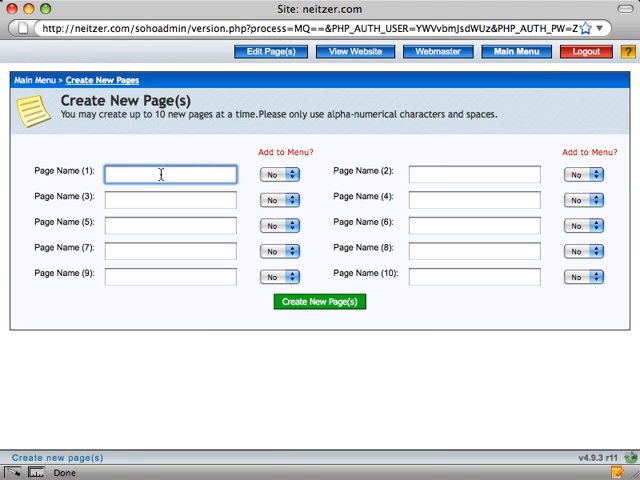
text(Music)
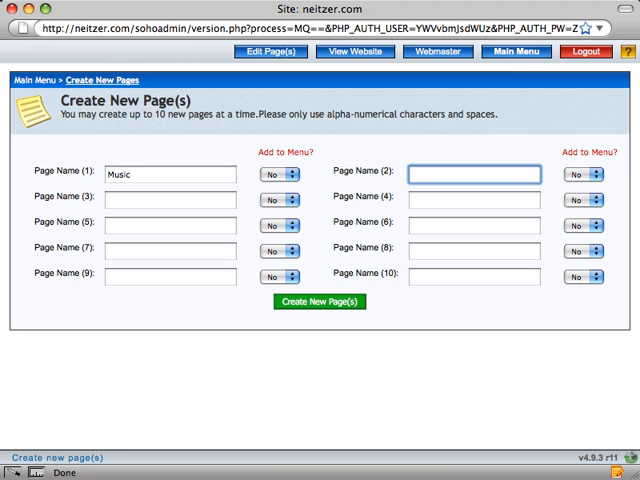
text(Clients)
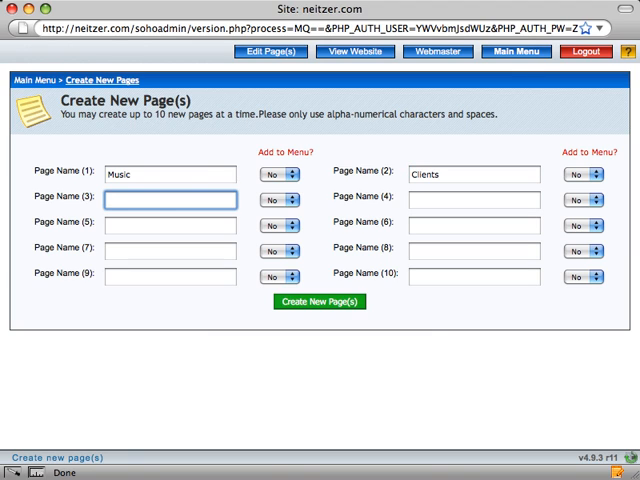
text(Contact Me)
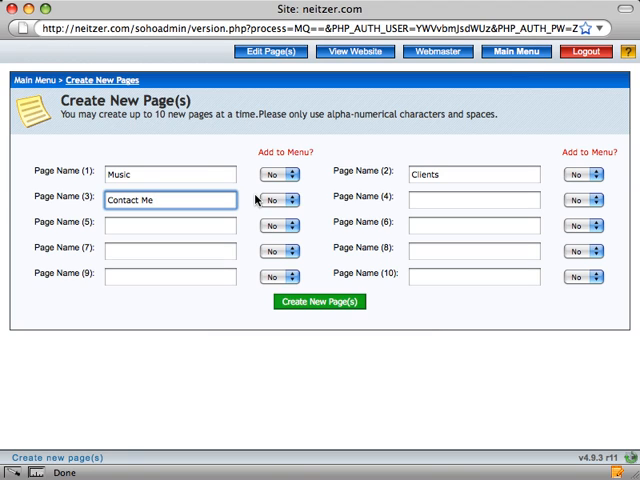
Set Add to Menu? to Yes for Music and Contact Me
click(280, 174)
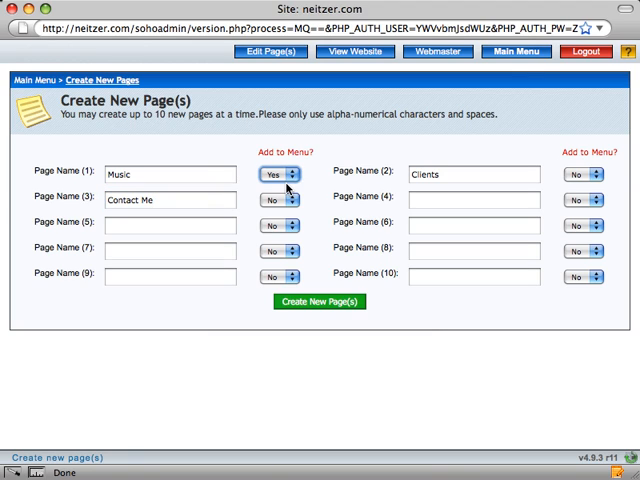
click(280, 200)
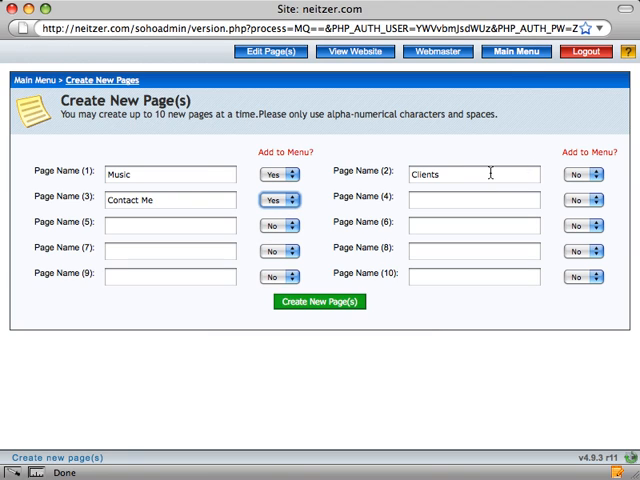
mouse_move(562, 175)
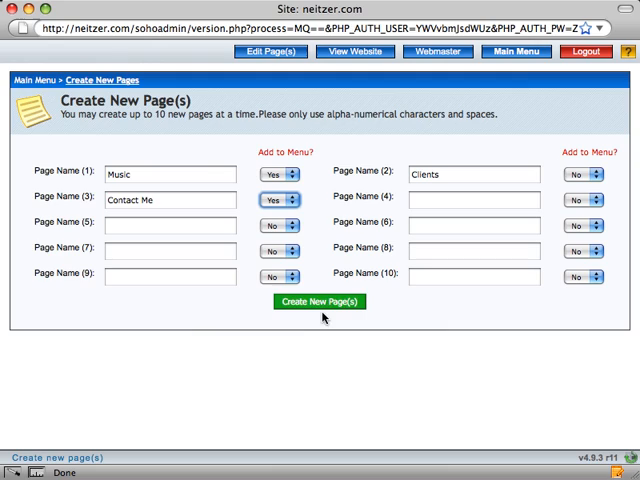
Create the three new pages and acknowledge the confirmation message
click(322, 301)
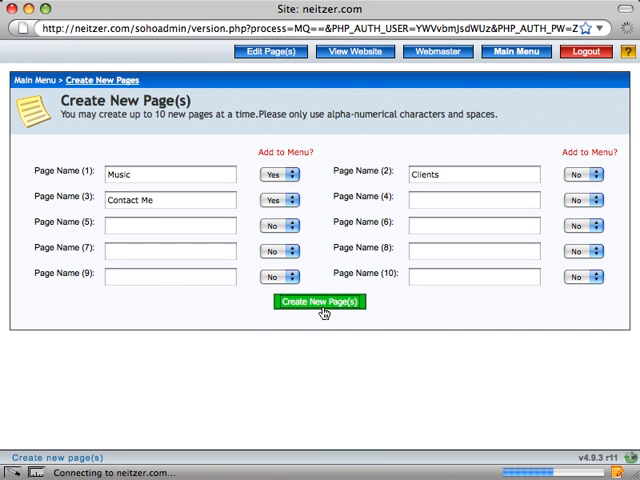
click(322, 302)
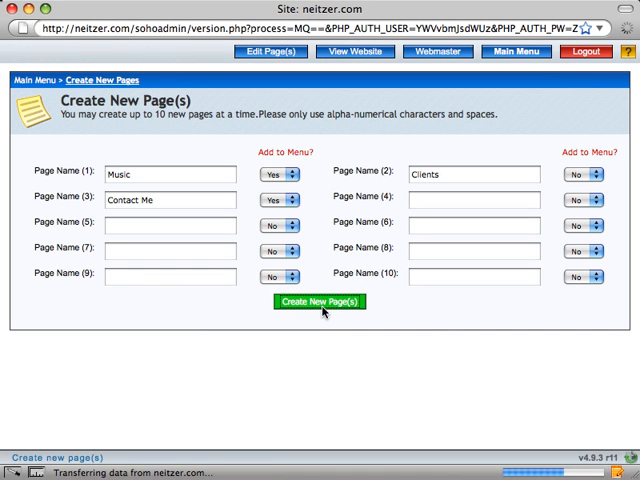
click(320, 301)
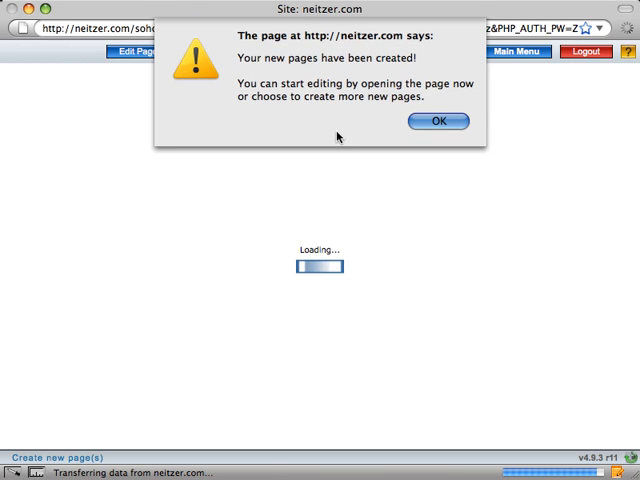
click(437, 121)
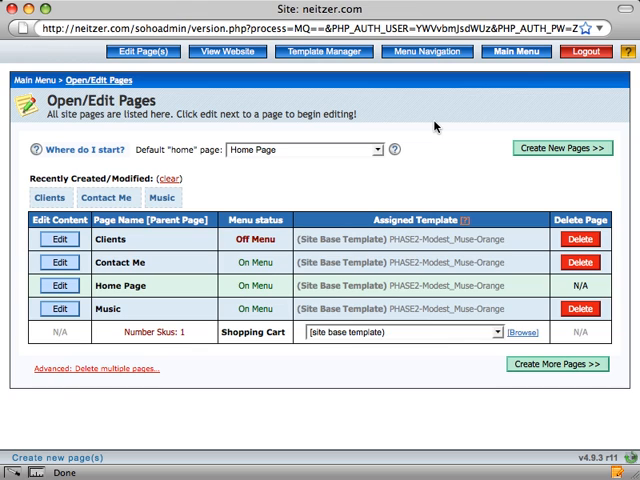
mouse_move(228, 52)
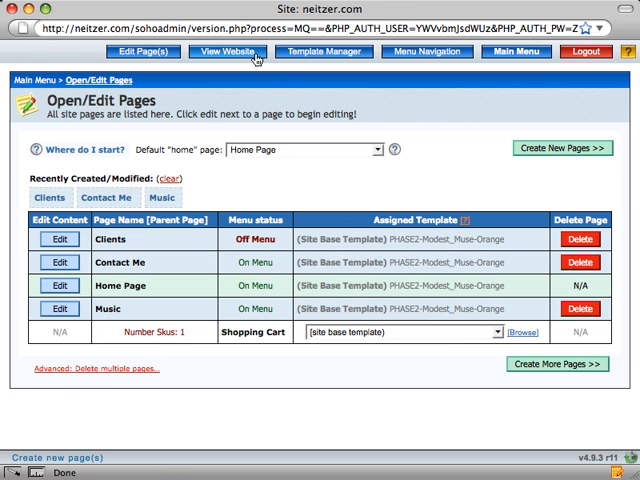
View the live website and visit its Music and Contact Me menu pages
click(226, 51)
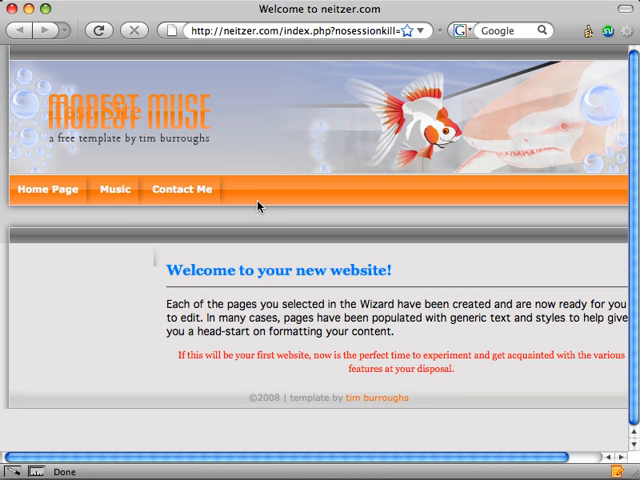
mouse_move(290, 204)
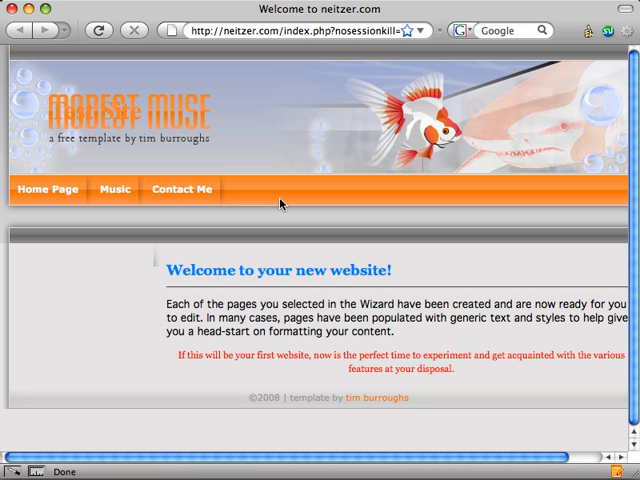
click(115, 190)
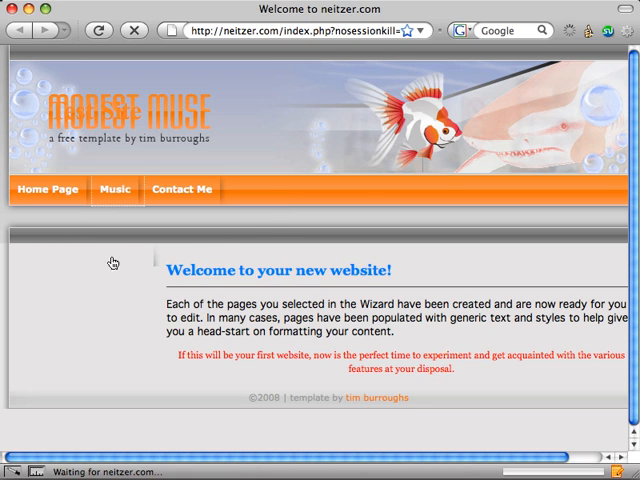
click(116, 190)
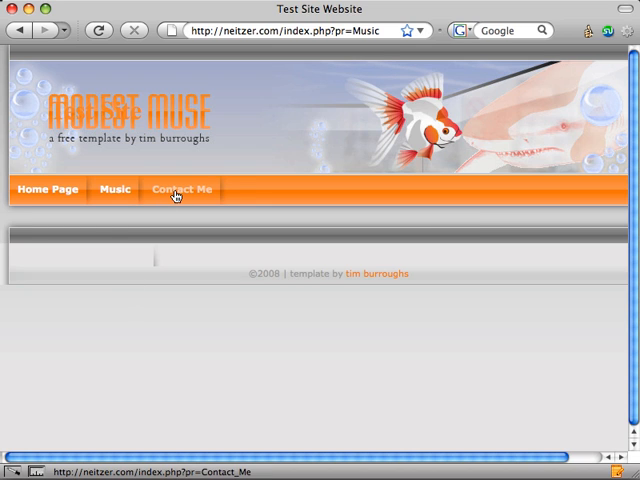
click(181, 190)
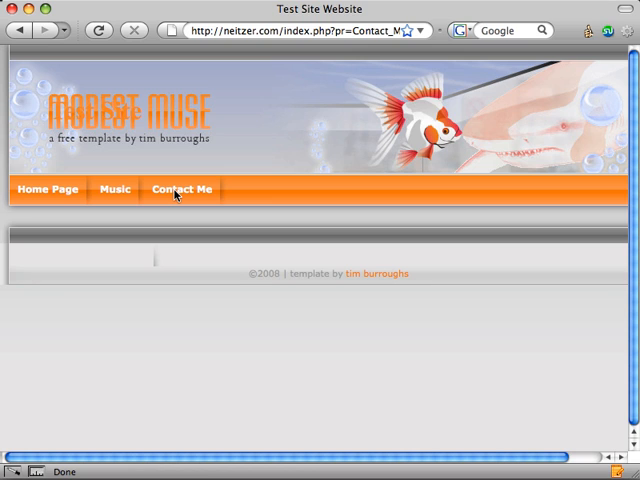
mouse_move(88, 62)
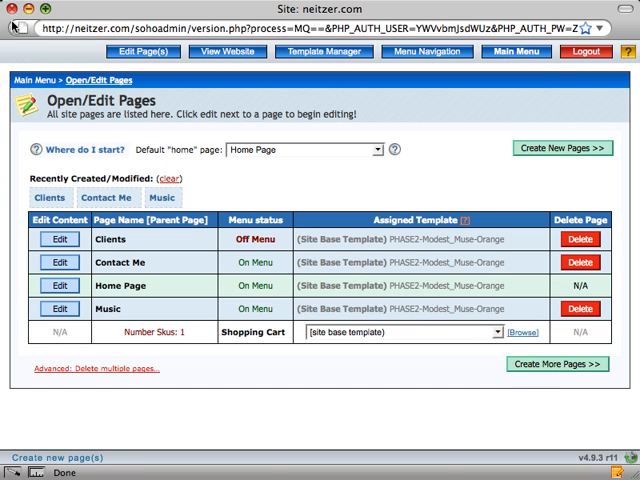
mouse_move(265, 183)
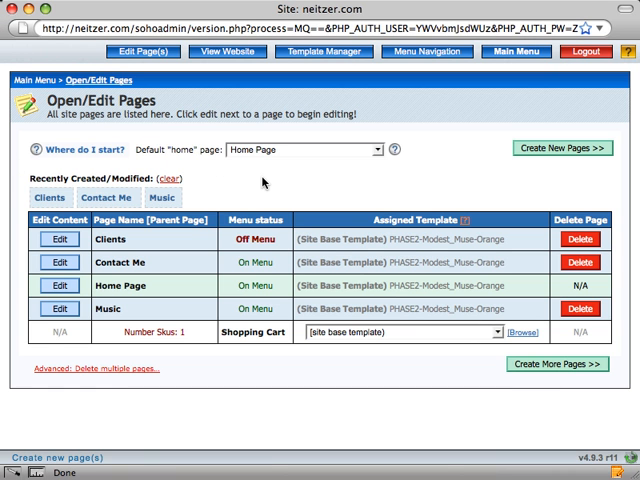